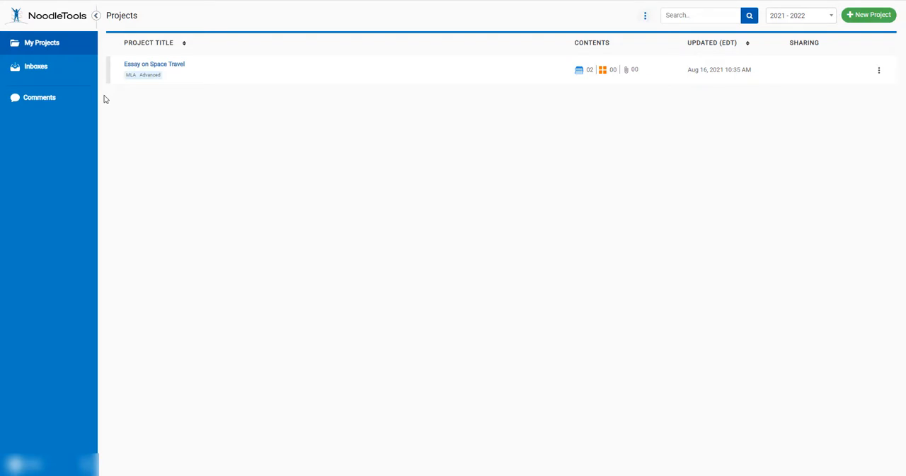
pyautogui.moveTo(169, 64)
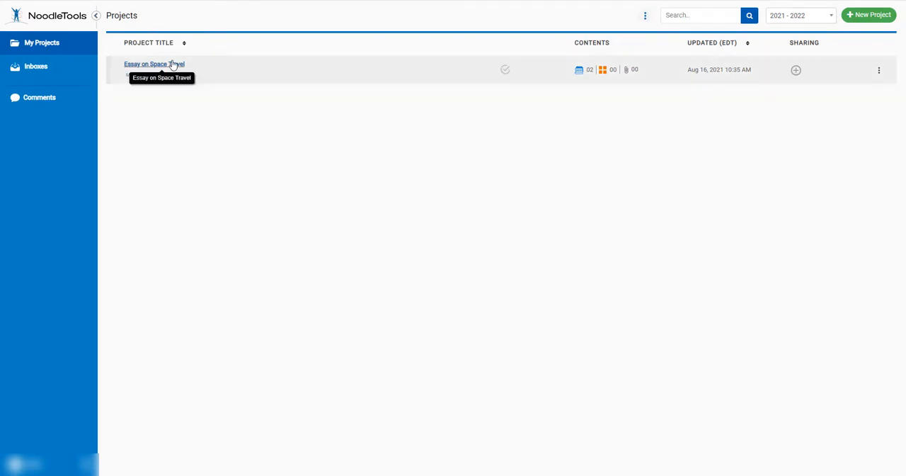
# Open the 'Essay on Space Travel' project from My Projects.
pyautogui.click(154, 63)
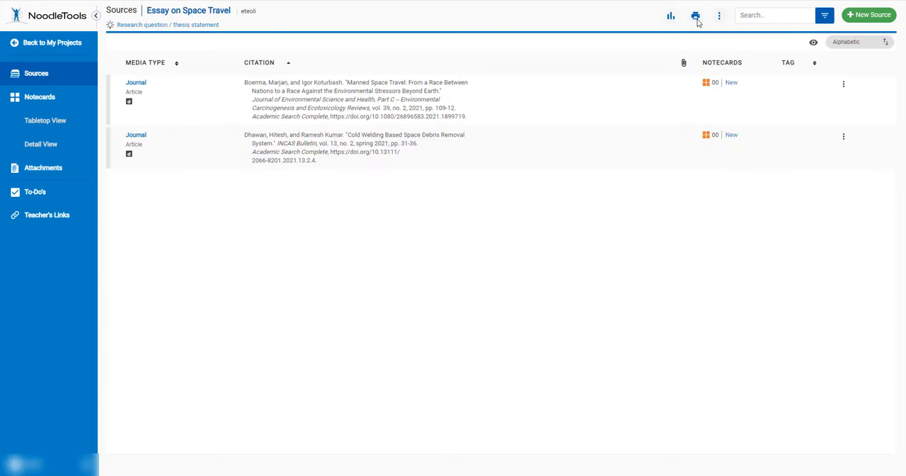
# Export all sources to Word via Print/Export to Word and download the .docx.
pyautogui.click(695, 16)
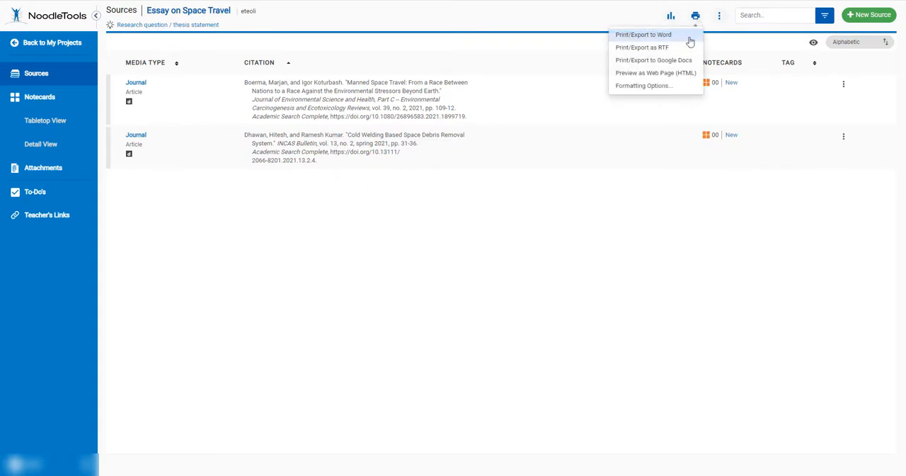
pyautogui.click(642, 34)
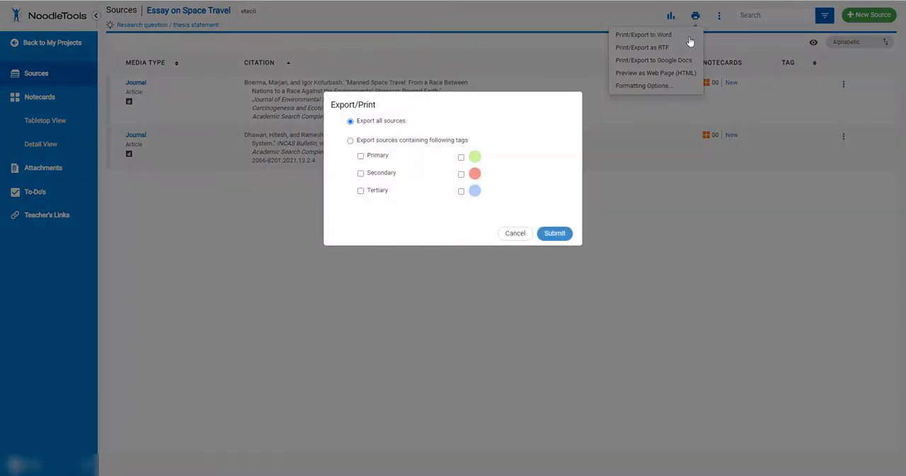
pyautogui.click(555, 233)
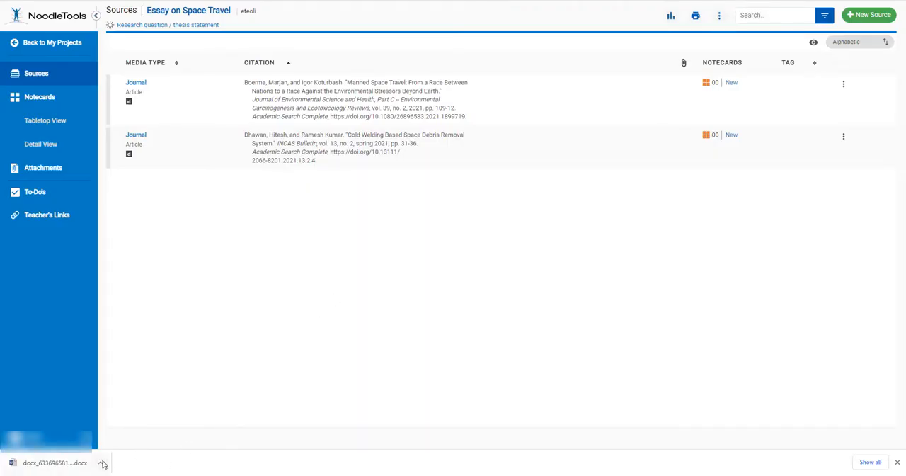
# Open the downloaded Works Cited .docx in Word and enable editing.
pyautogui.click(101, 462)
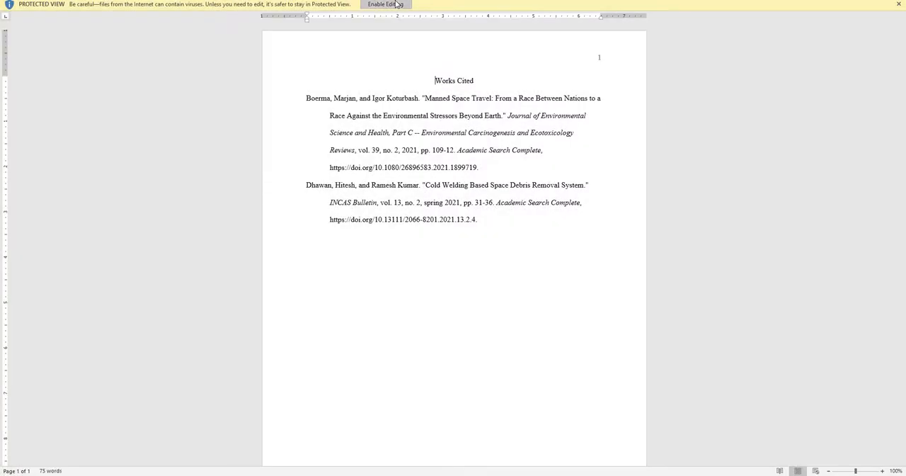
pyautogui.click(382, 4)
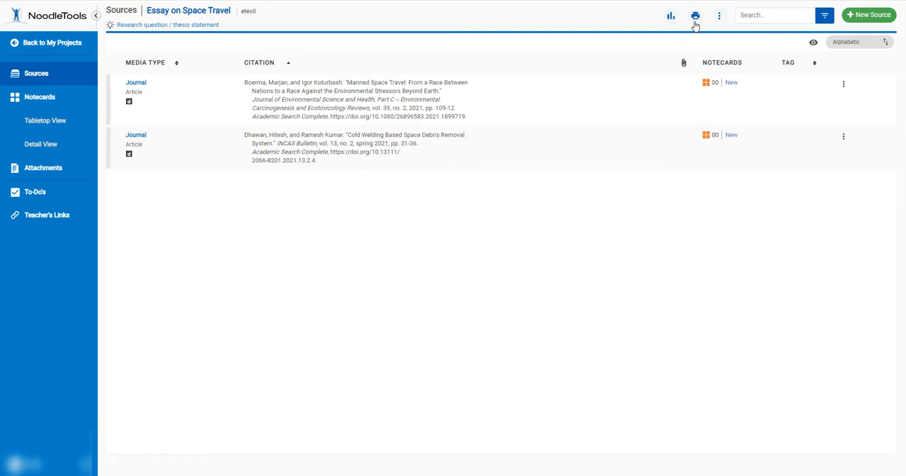
# Choose Print/Export to Google Docs from the Export/Print menu.
pyautogui.click(695, 16)
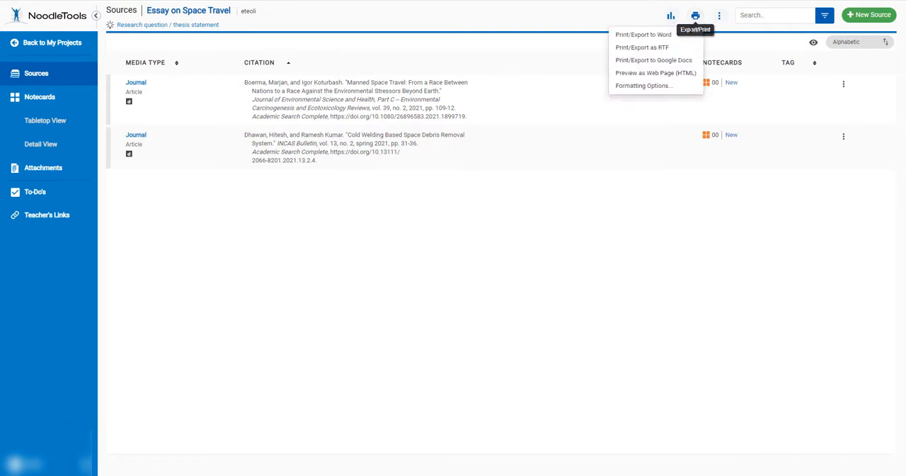
pyautogui.moveTo(653, 59)
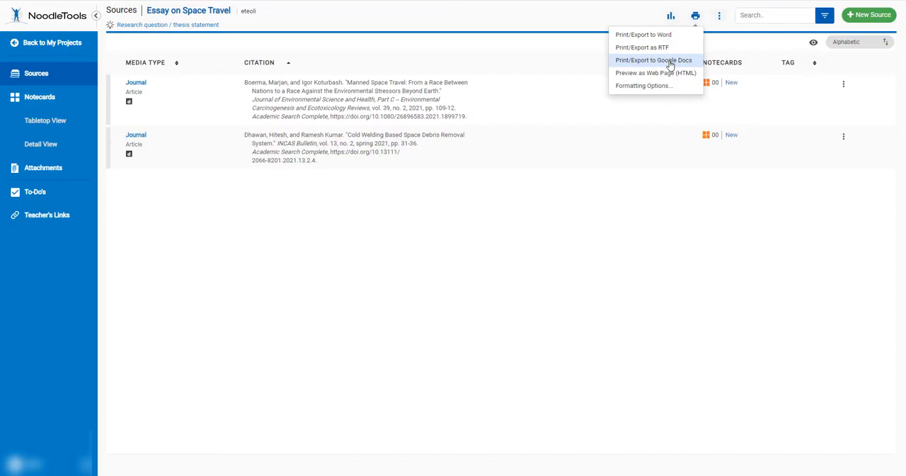
pyautogui.click(653, 60)
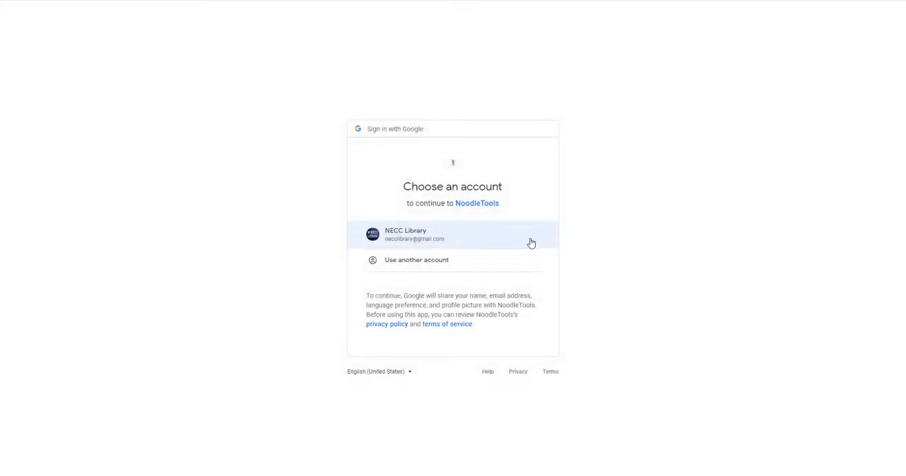
# Sign in with the listed Google account and allow NoodleTools Drive access.
pyautogui.click(453, 234)
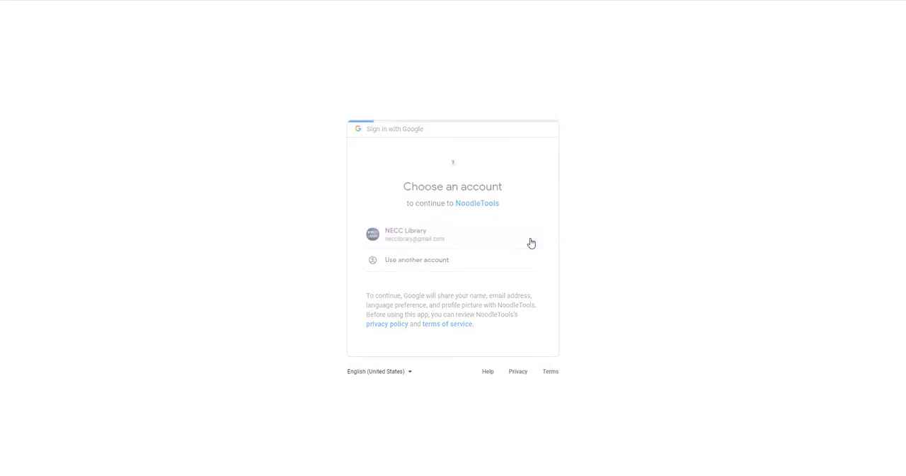
pyautogui.click(452, 234)
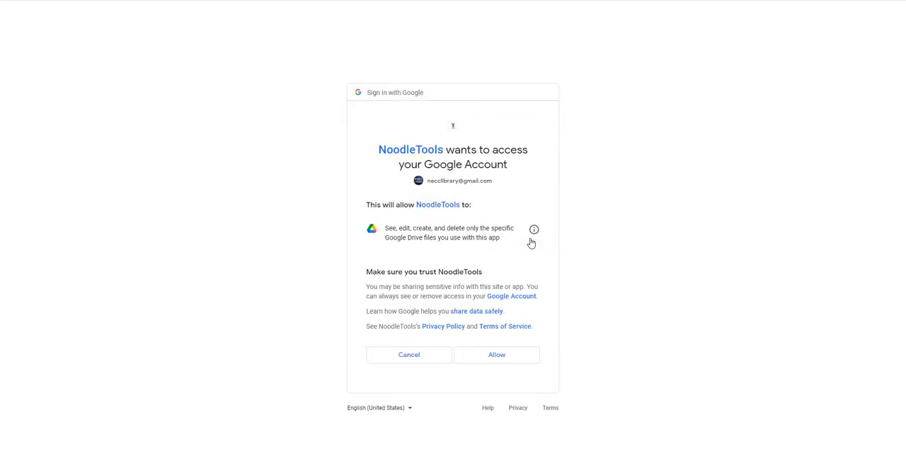
pyautogui.click(496, 354)
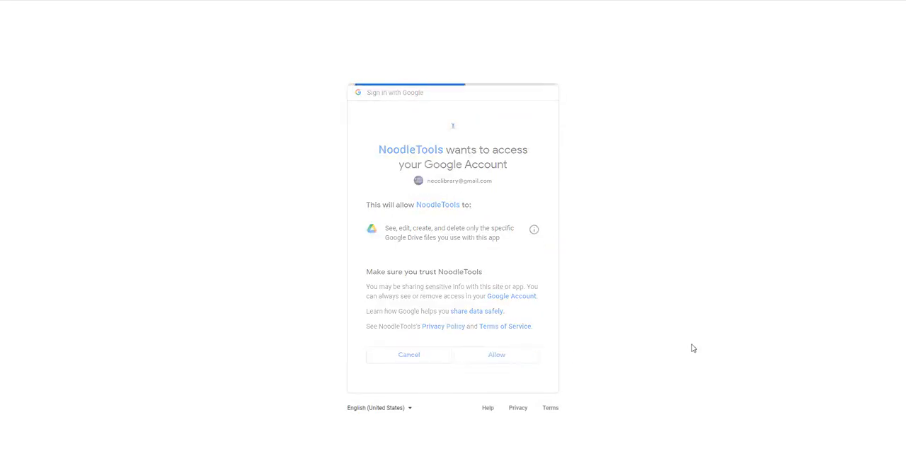
pyautogui.click(496, 354)
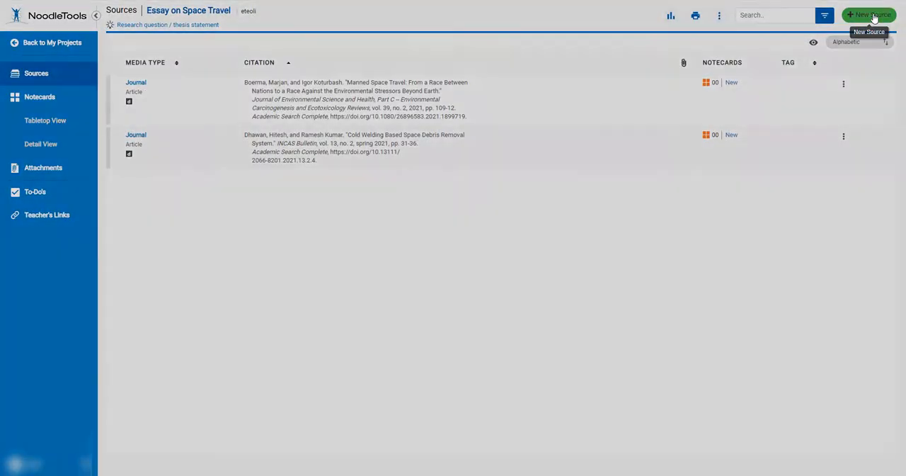
# Dismiss the Create new citation window and reopen the Export/Print options.
pyautogui.click(868, 15)
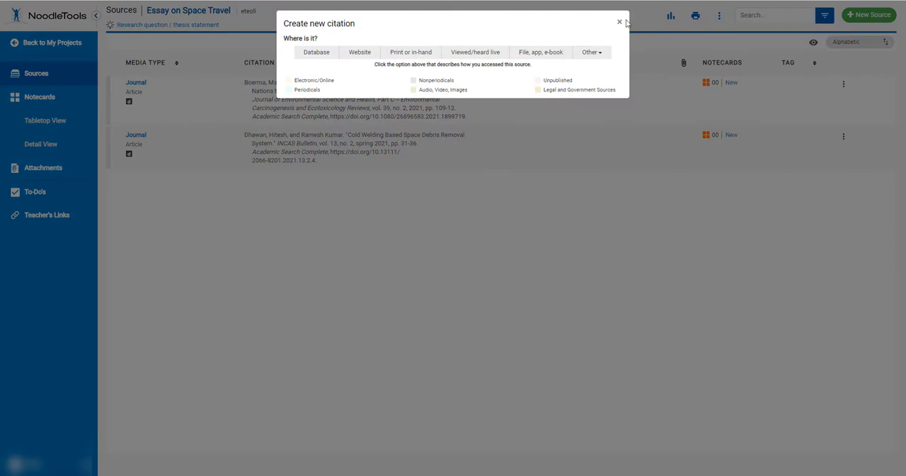
pyautogui.click(620, 23)
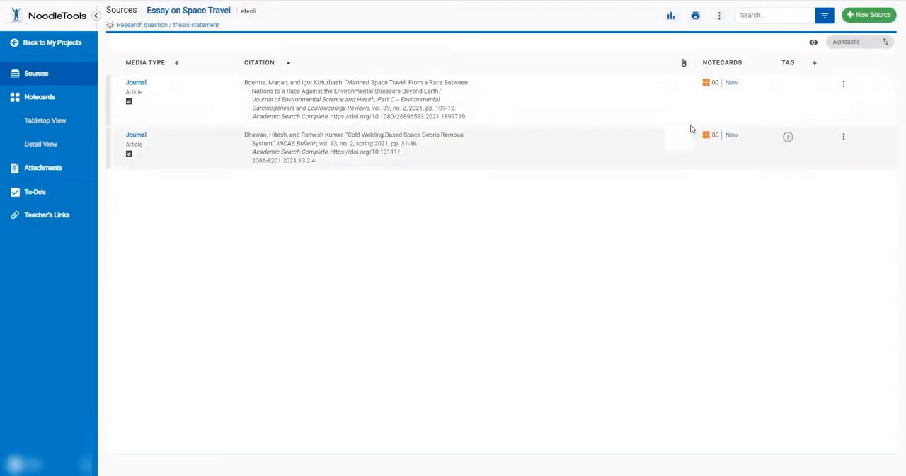
pyautogui.click(695, 15)
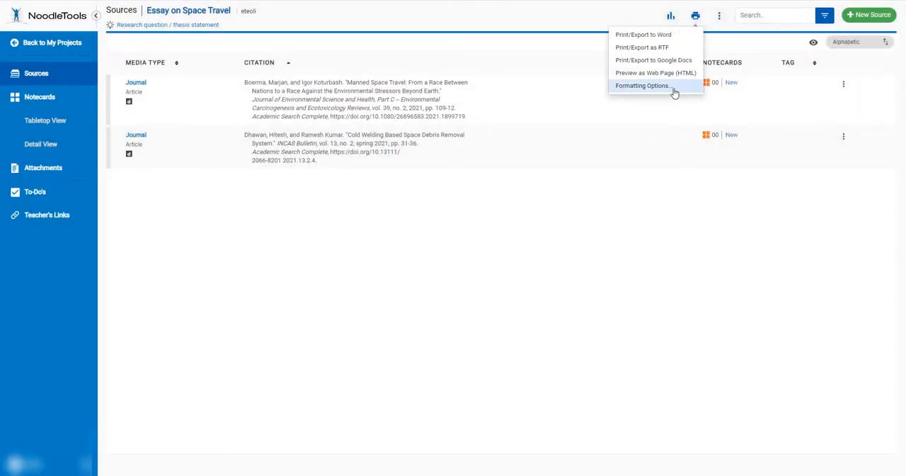